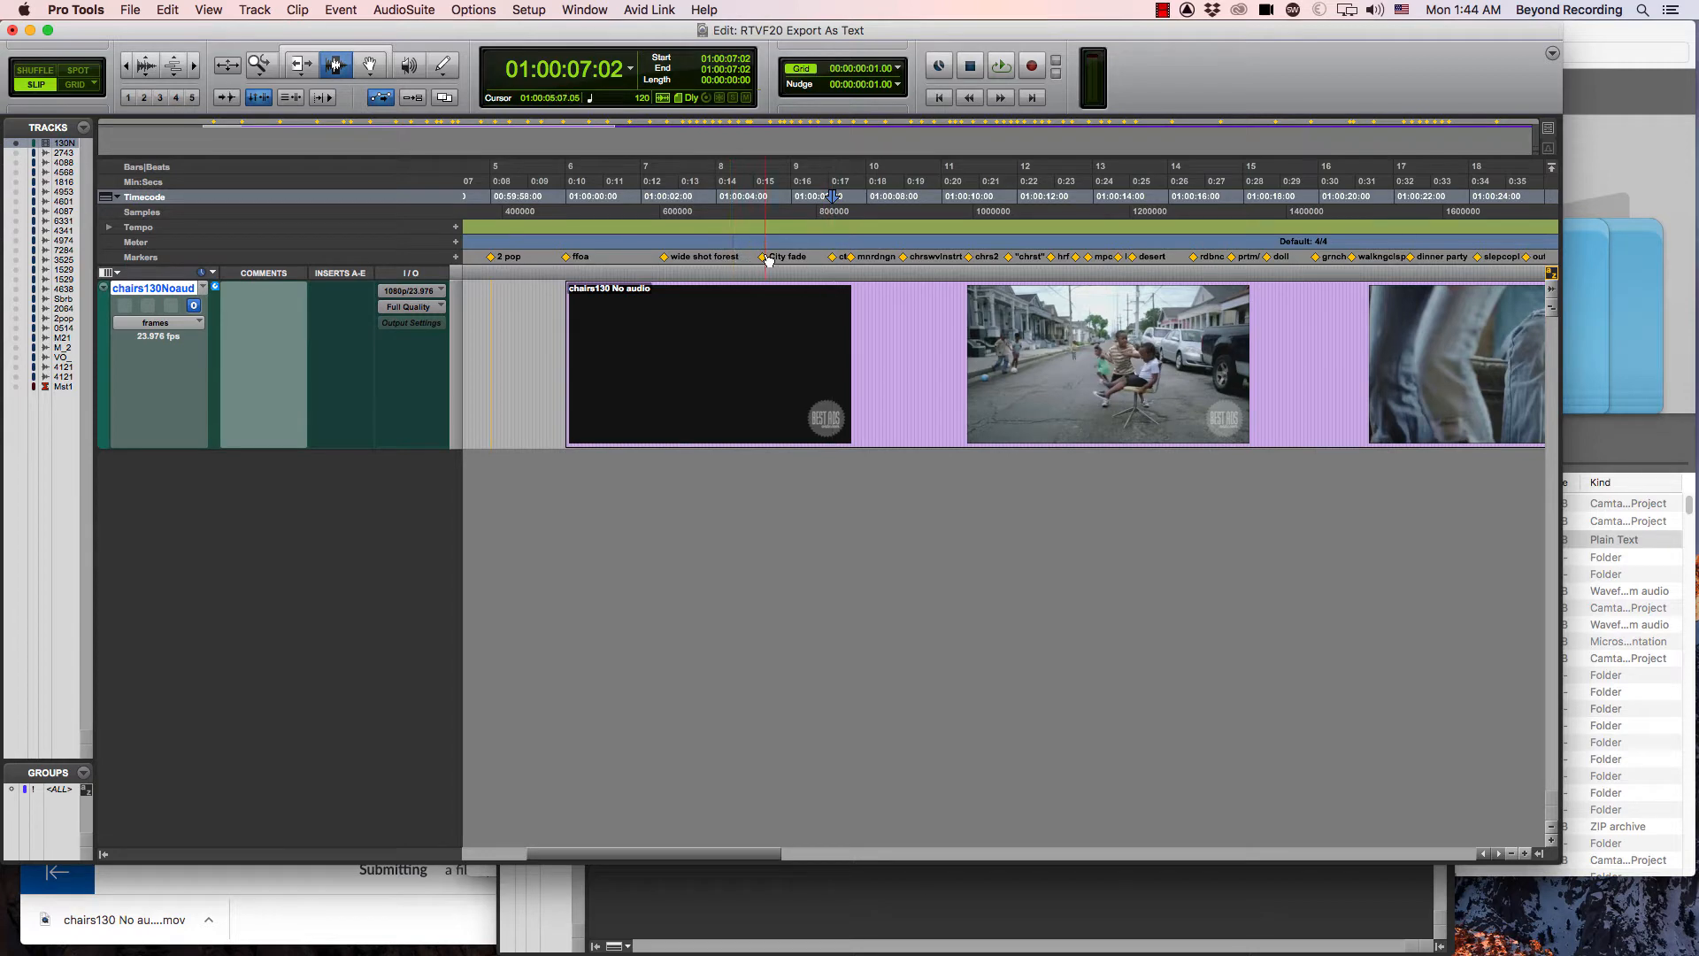
Move the playhead to the chrswvlnstrt marker on the Markers ruler
left_click(899, 256)
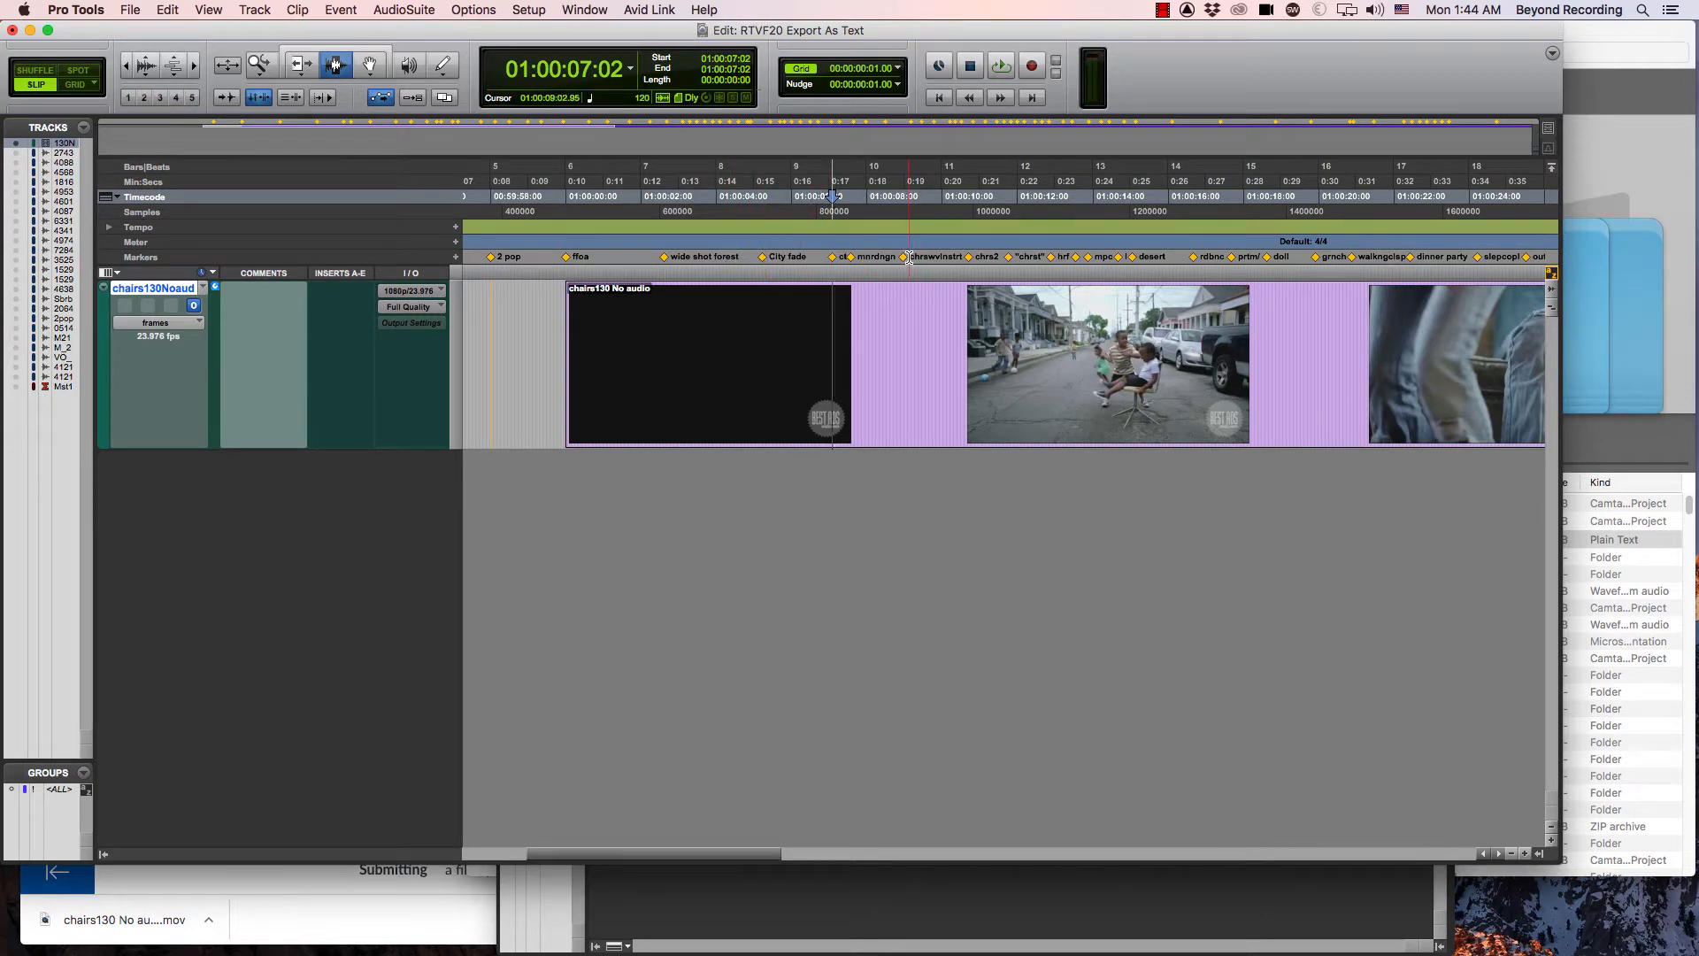
double_click(901, 257)
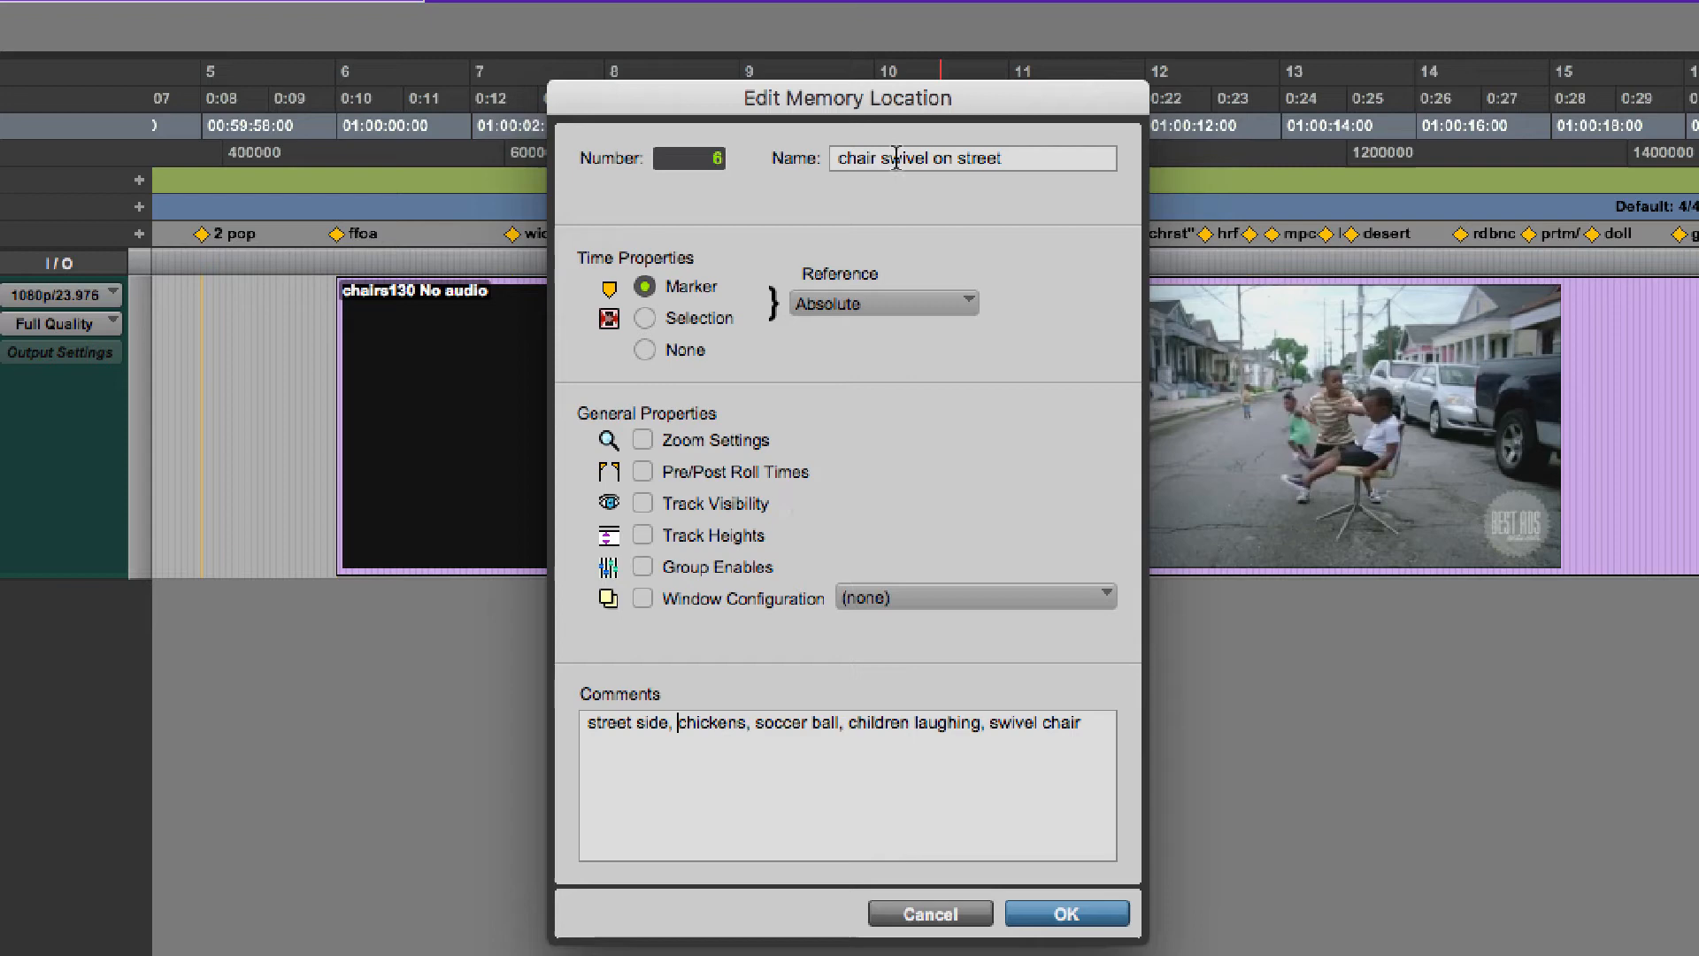
mouse_move(984, 157)
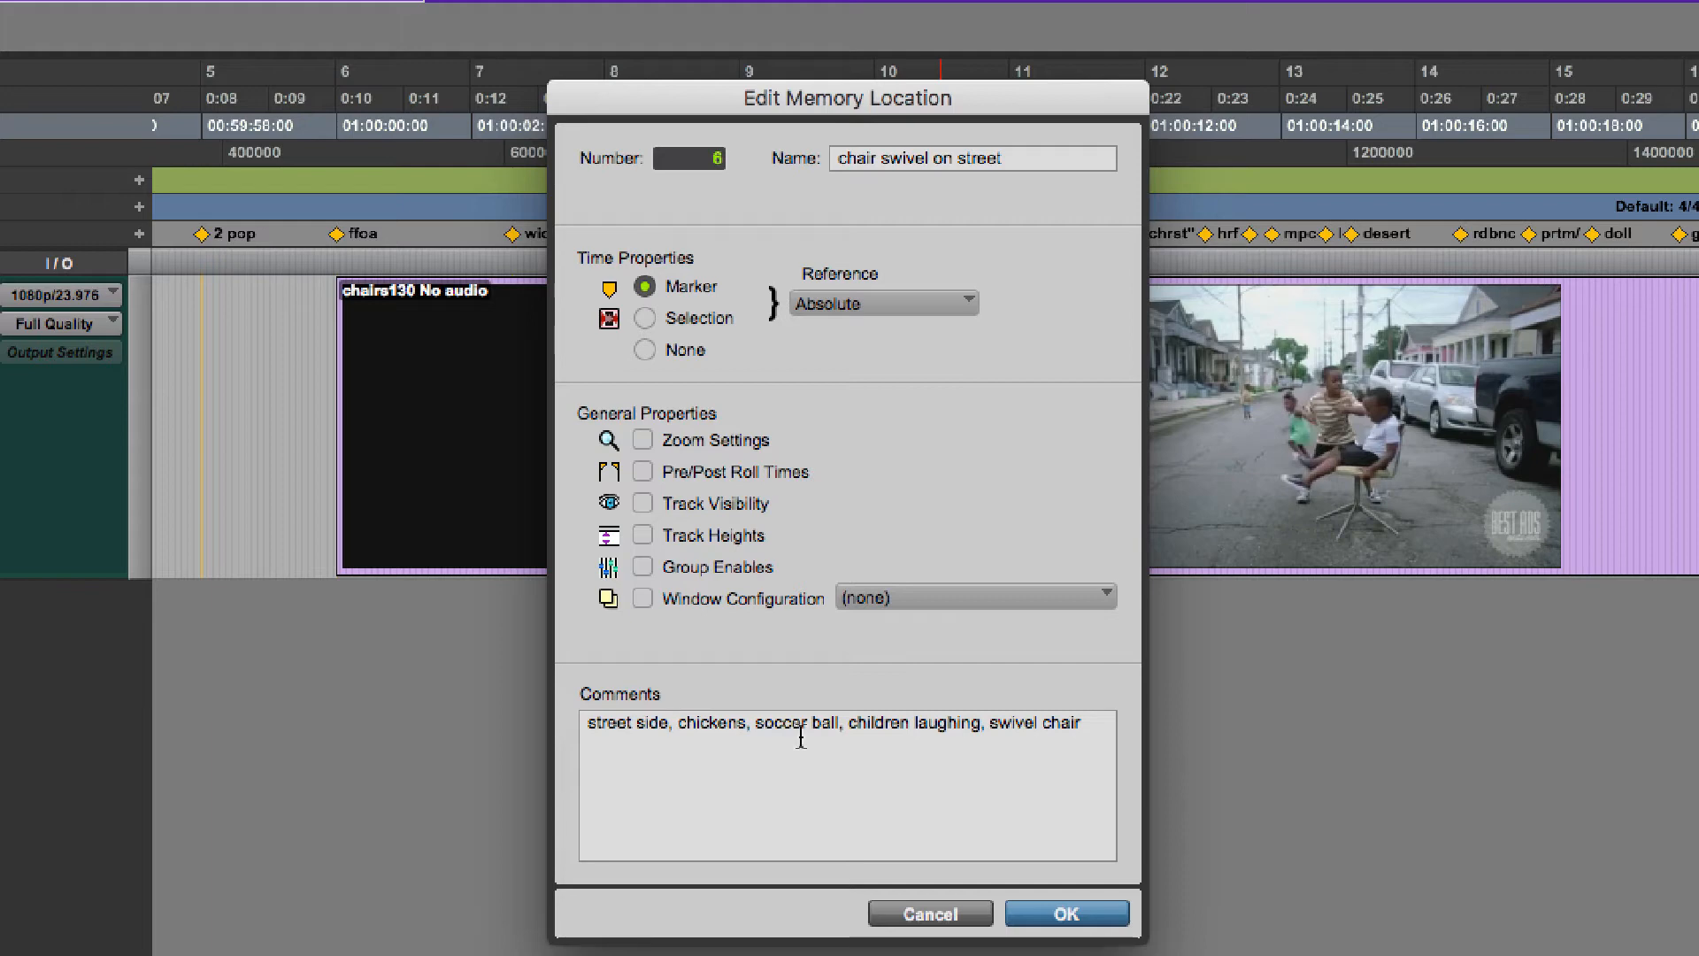
left_click(1065, 912)
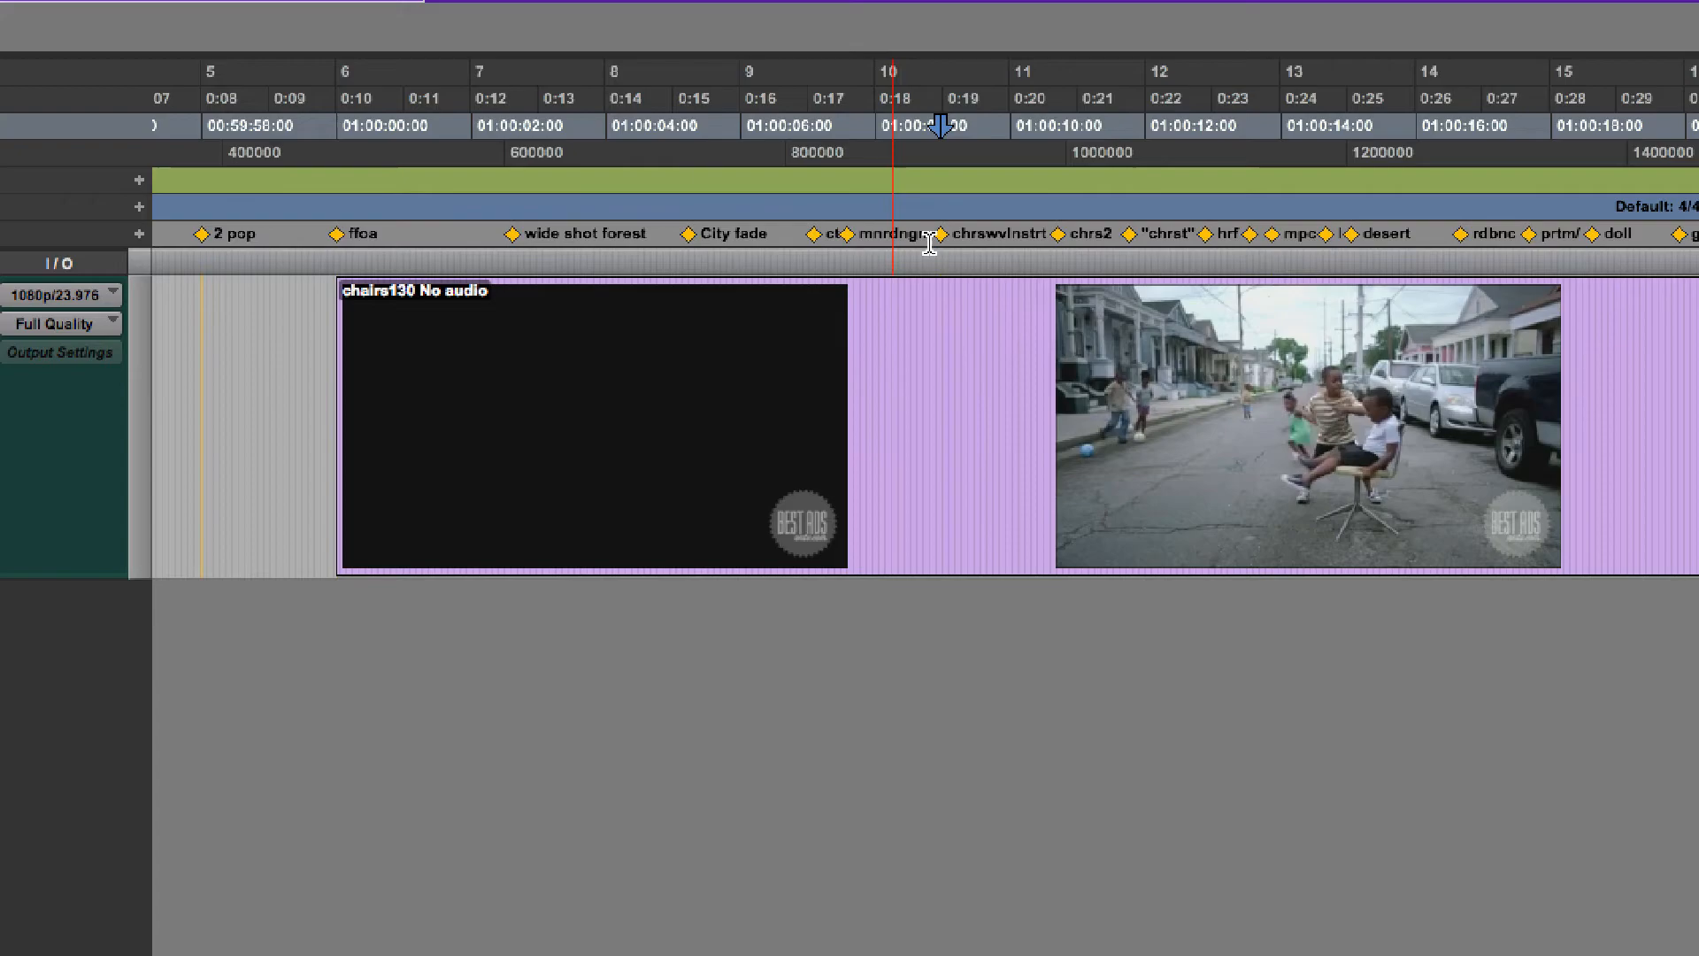
Export session info as text with markers only, in timecode, saved as RTVF20 Export As Text.txt on Mercury
left_click(232, 19)
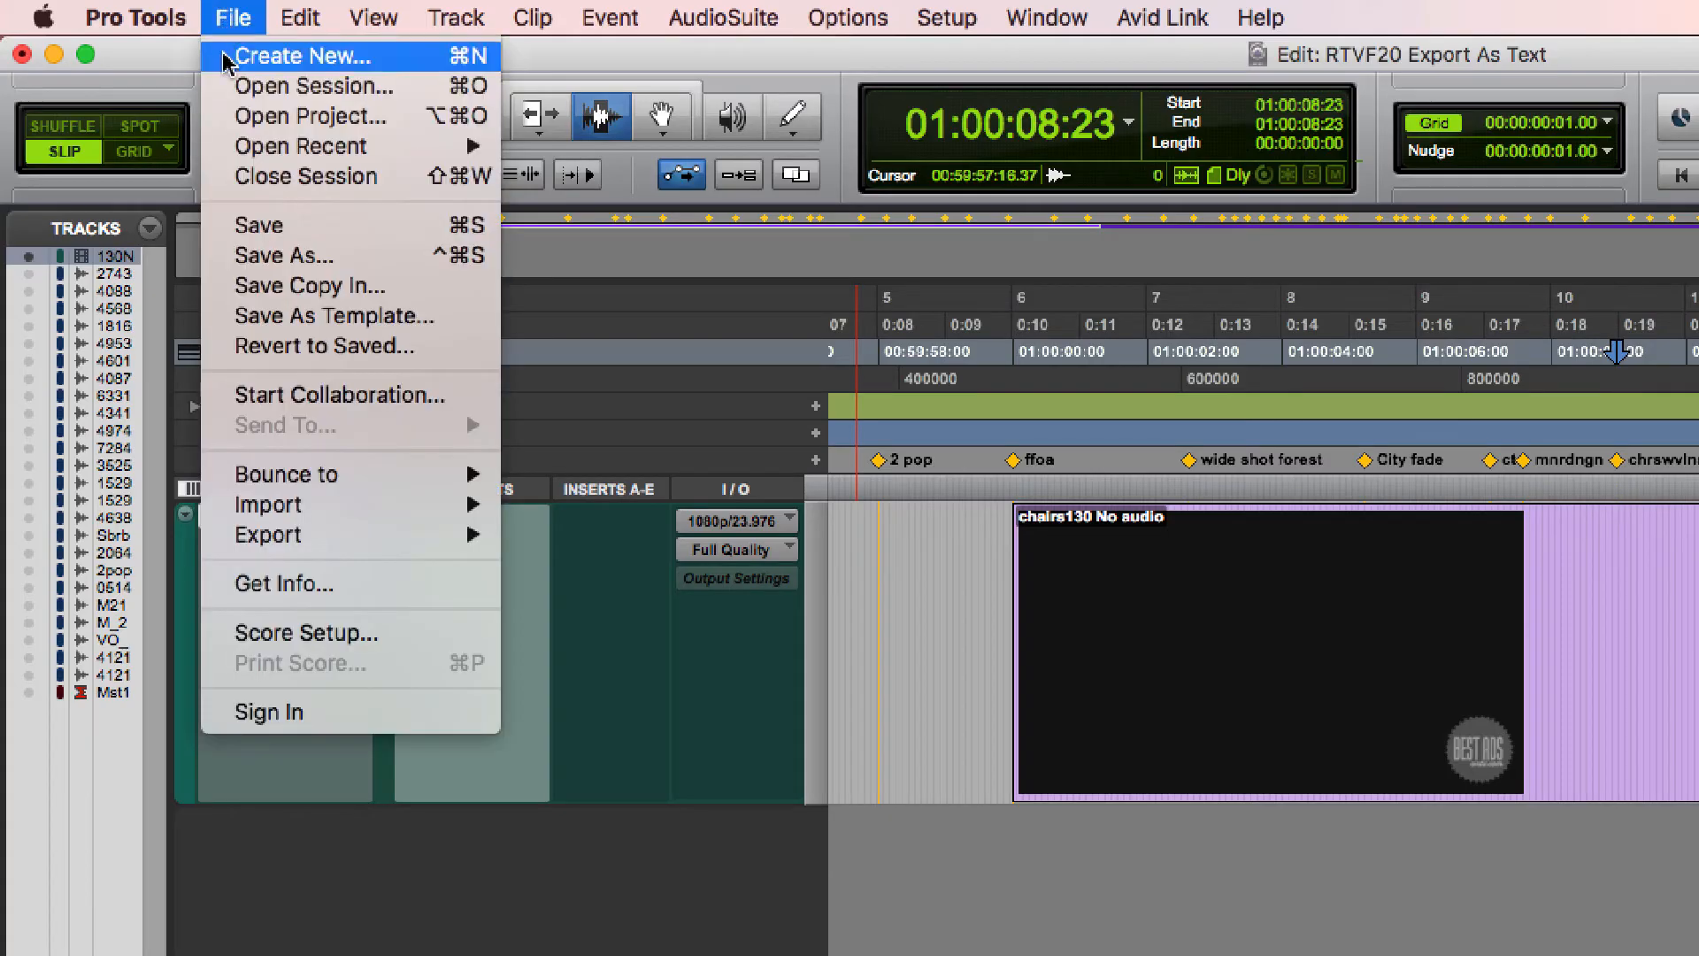
mouse_move(267, 534)
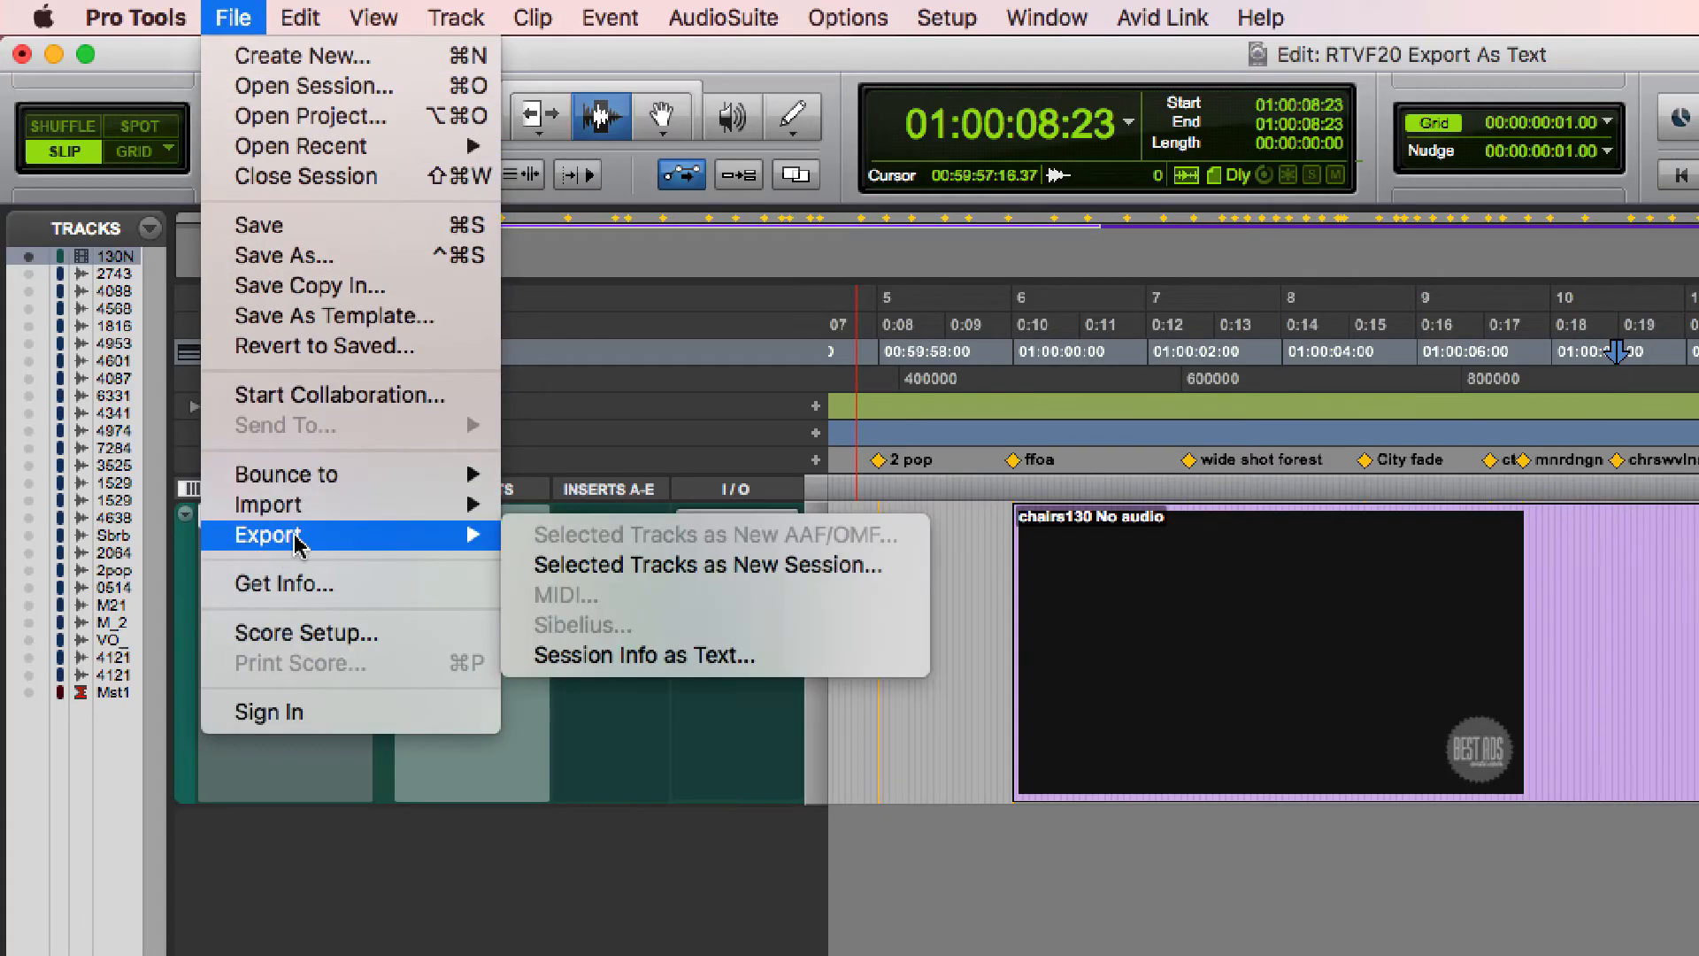
left_click(641, 655)
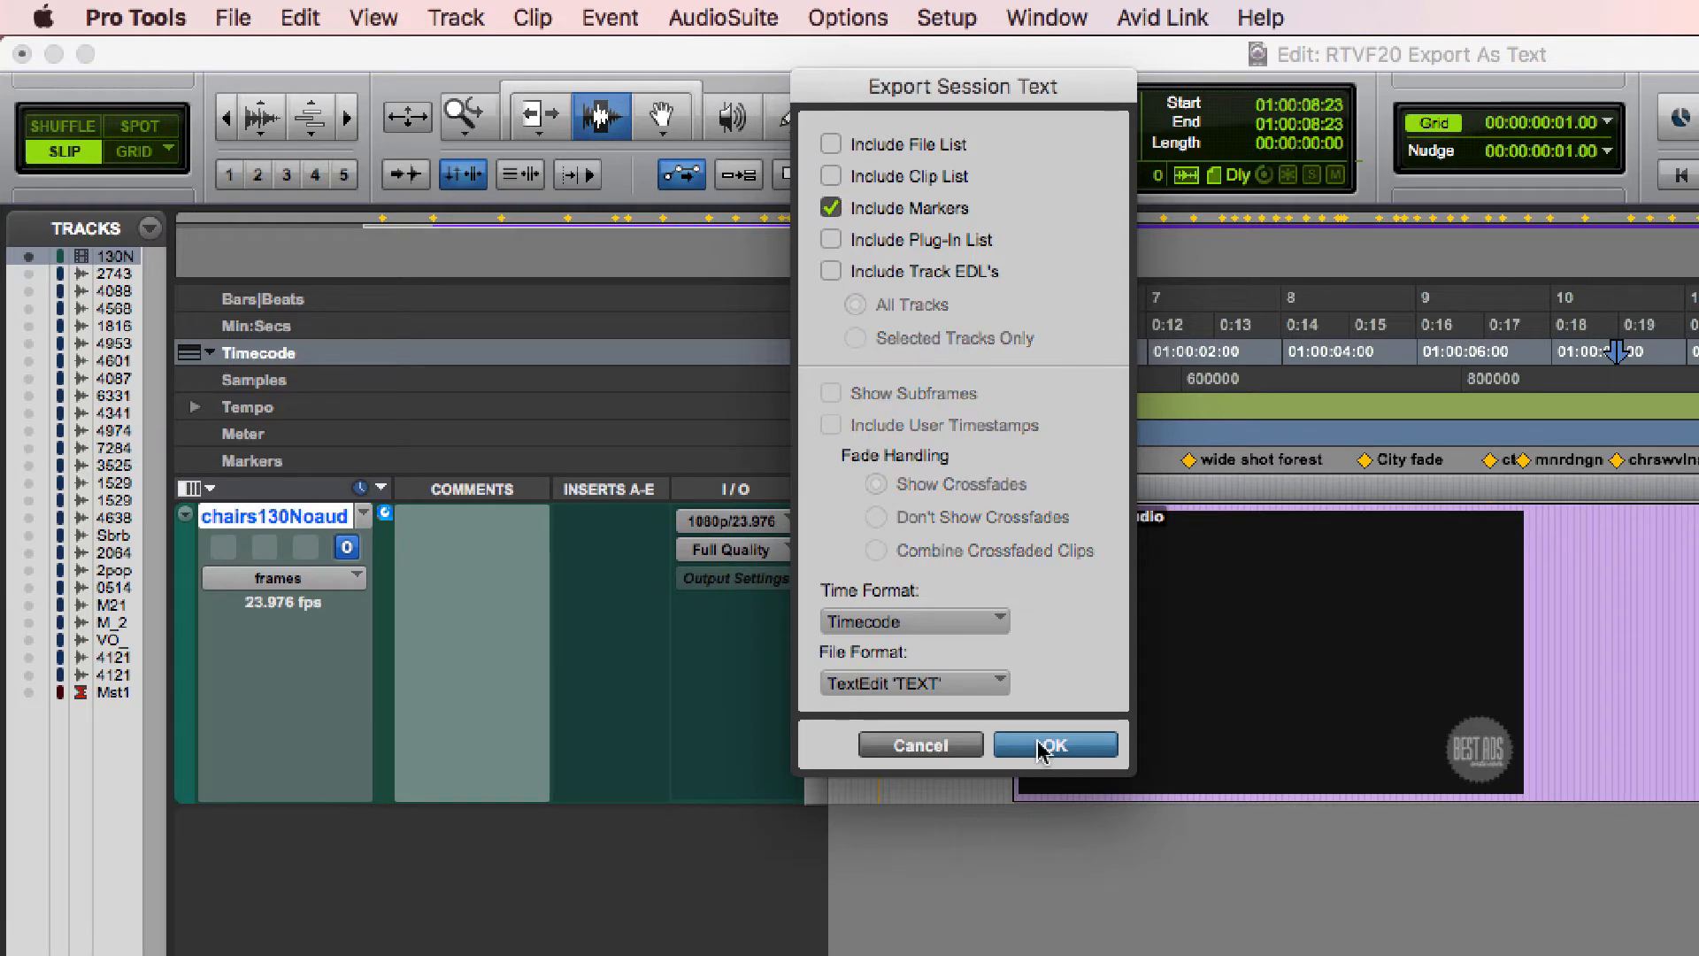
left_click(1054, 744)
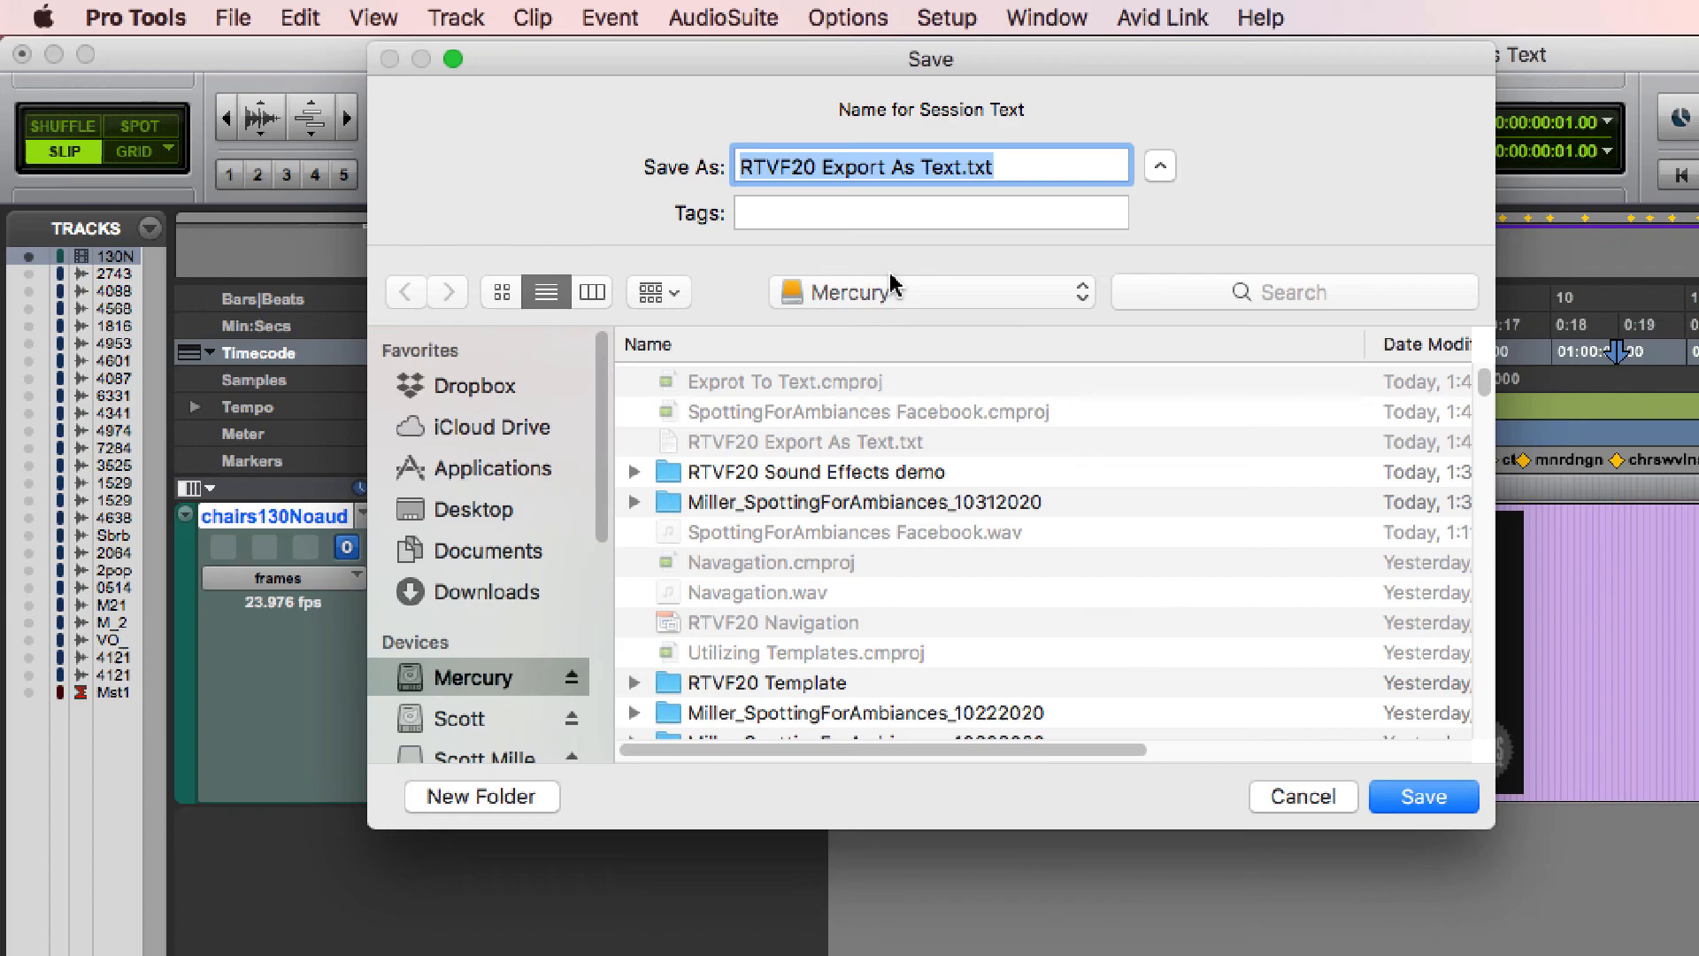
left_click(1423, 796)
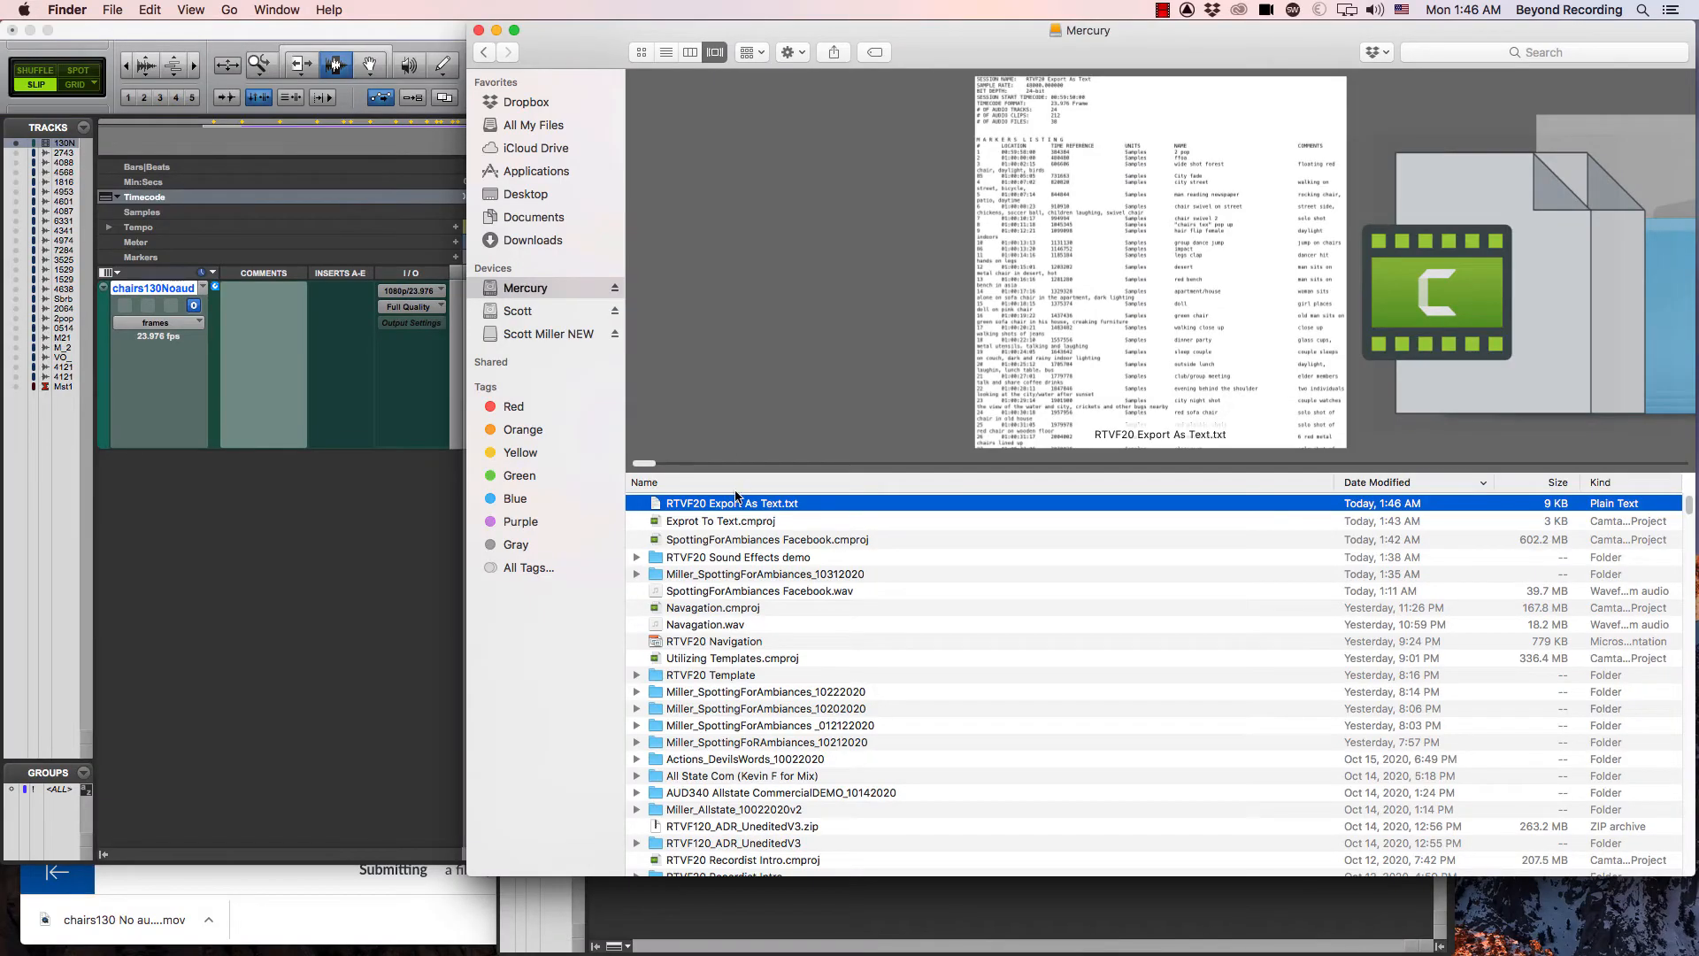
Open RTVF20 Export As Text.txt from Finder in TextEdit
double_click(732, 502)
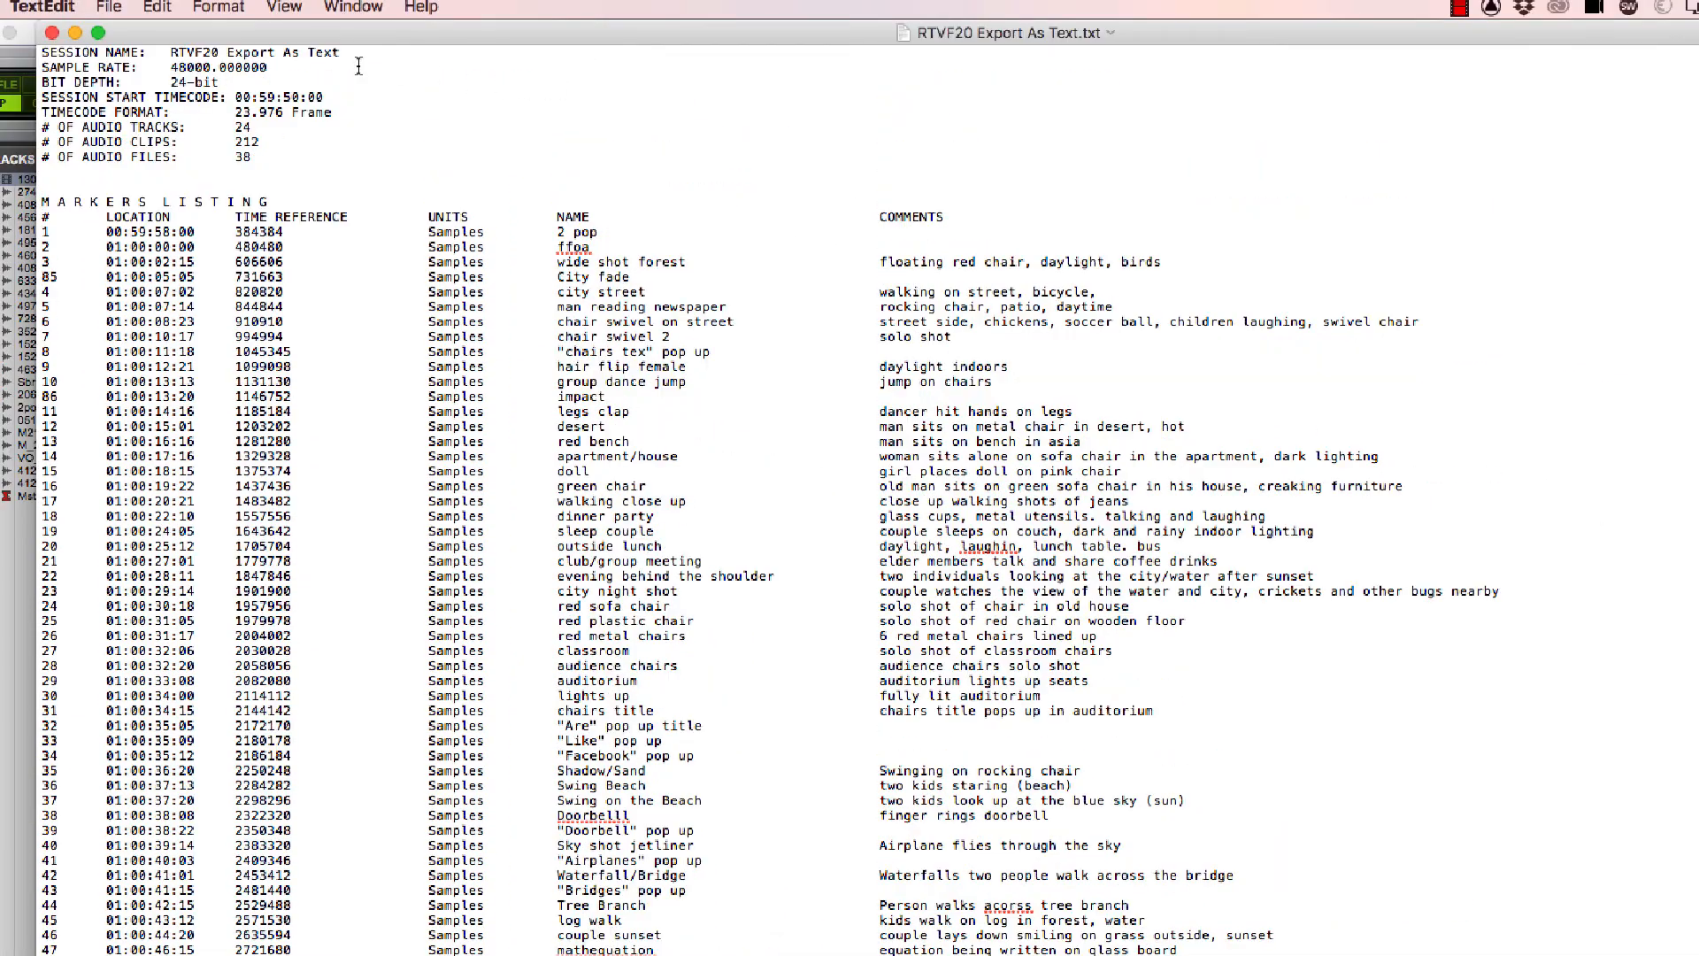
mouse_move(441, 151)
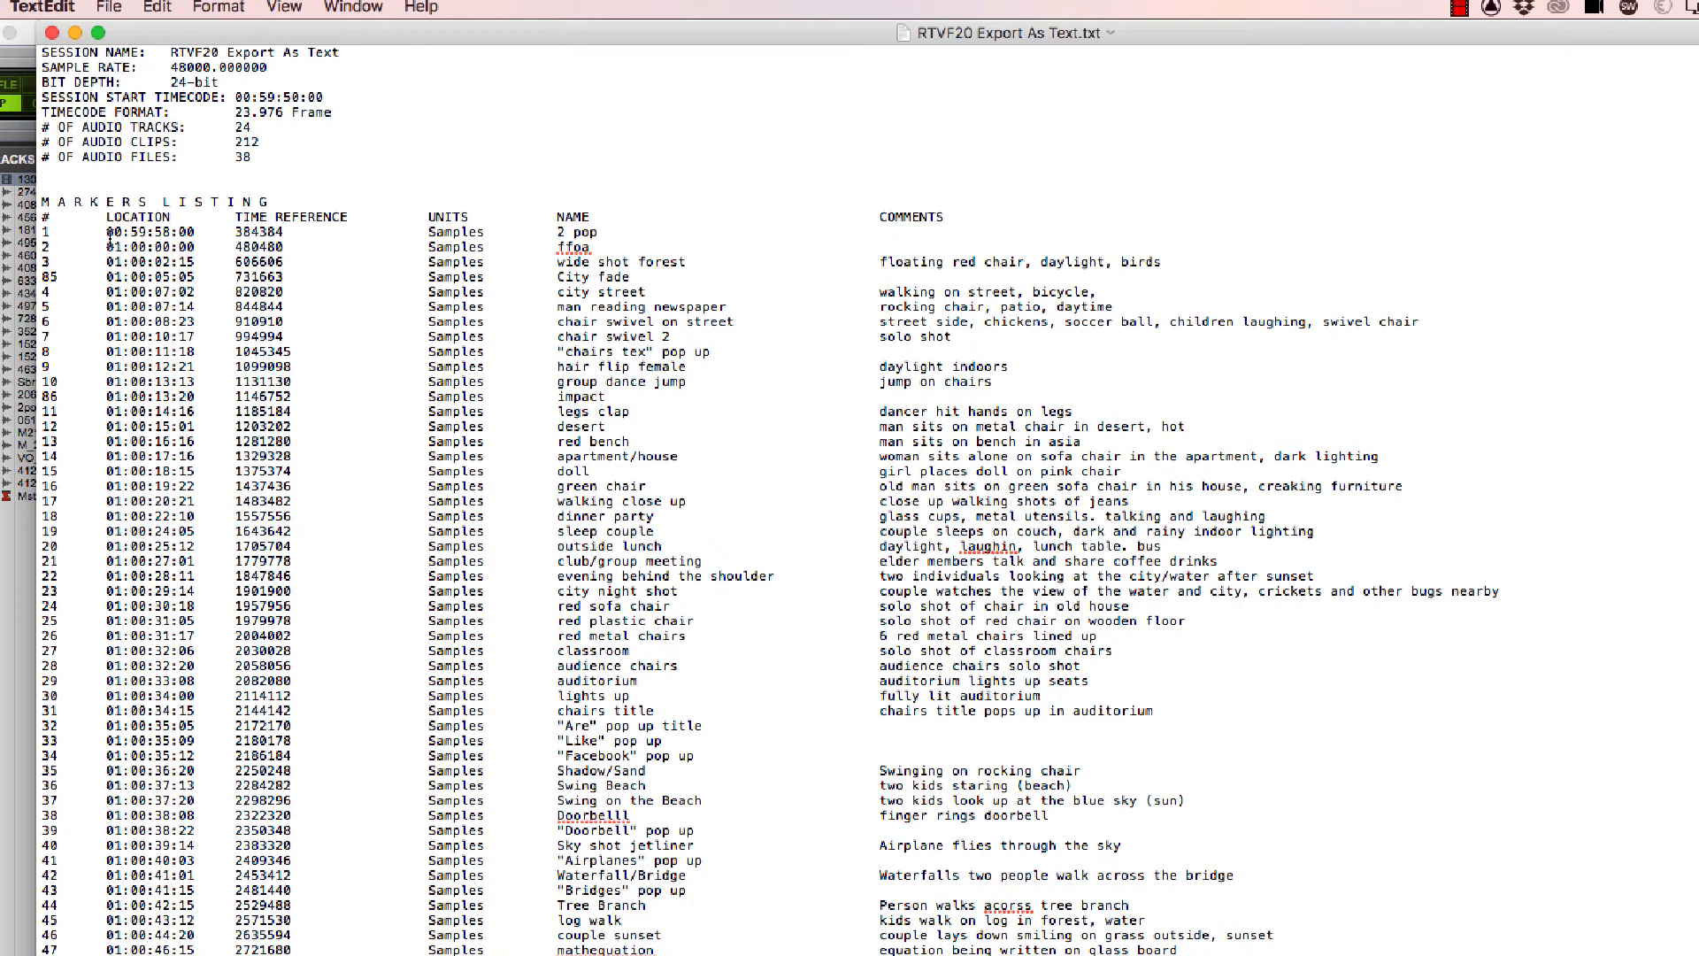
mouse_move(481, 237)
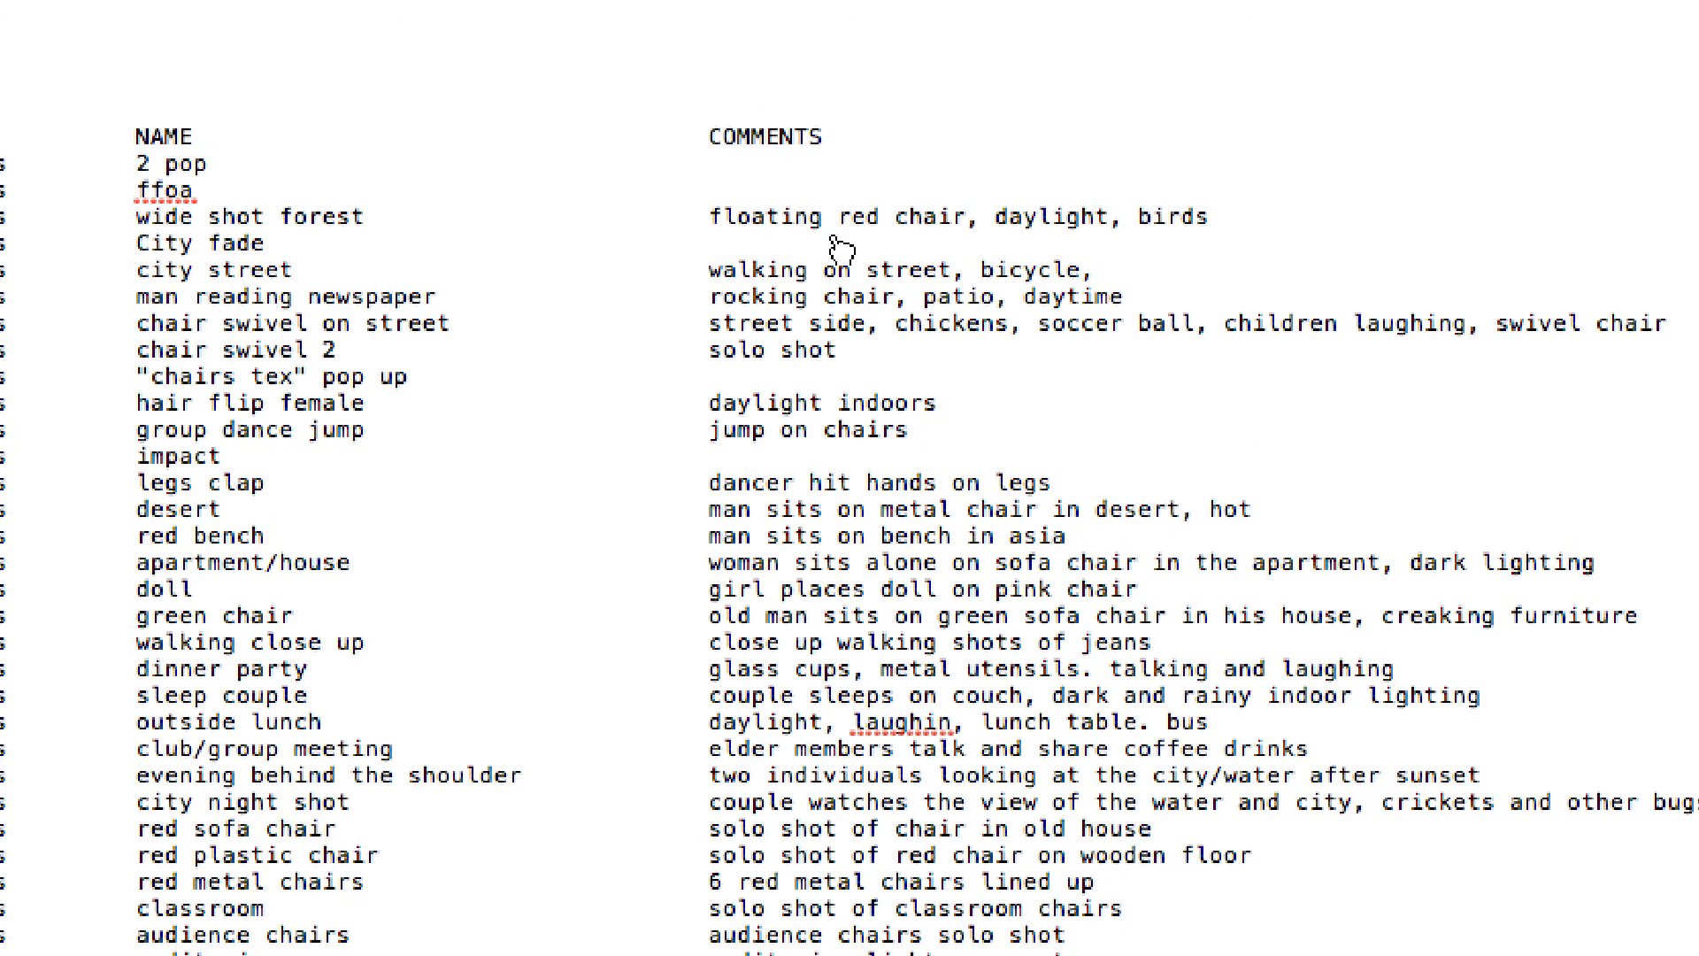
mouse_move(907, 547)
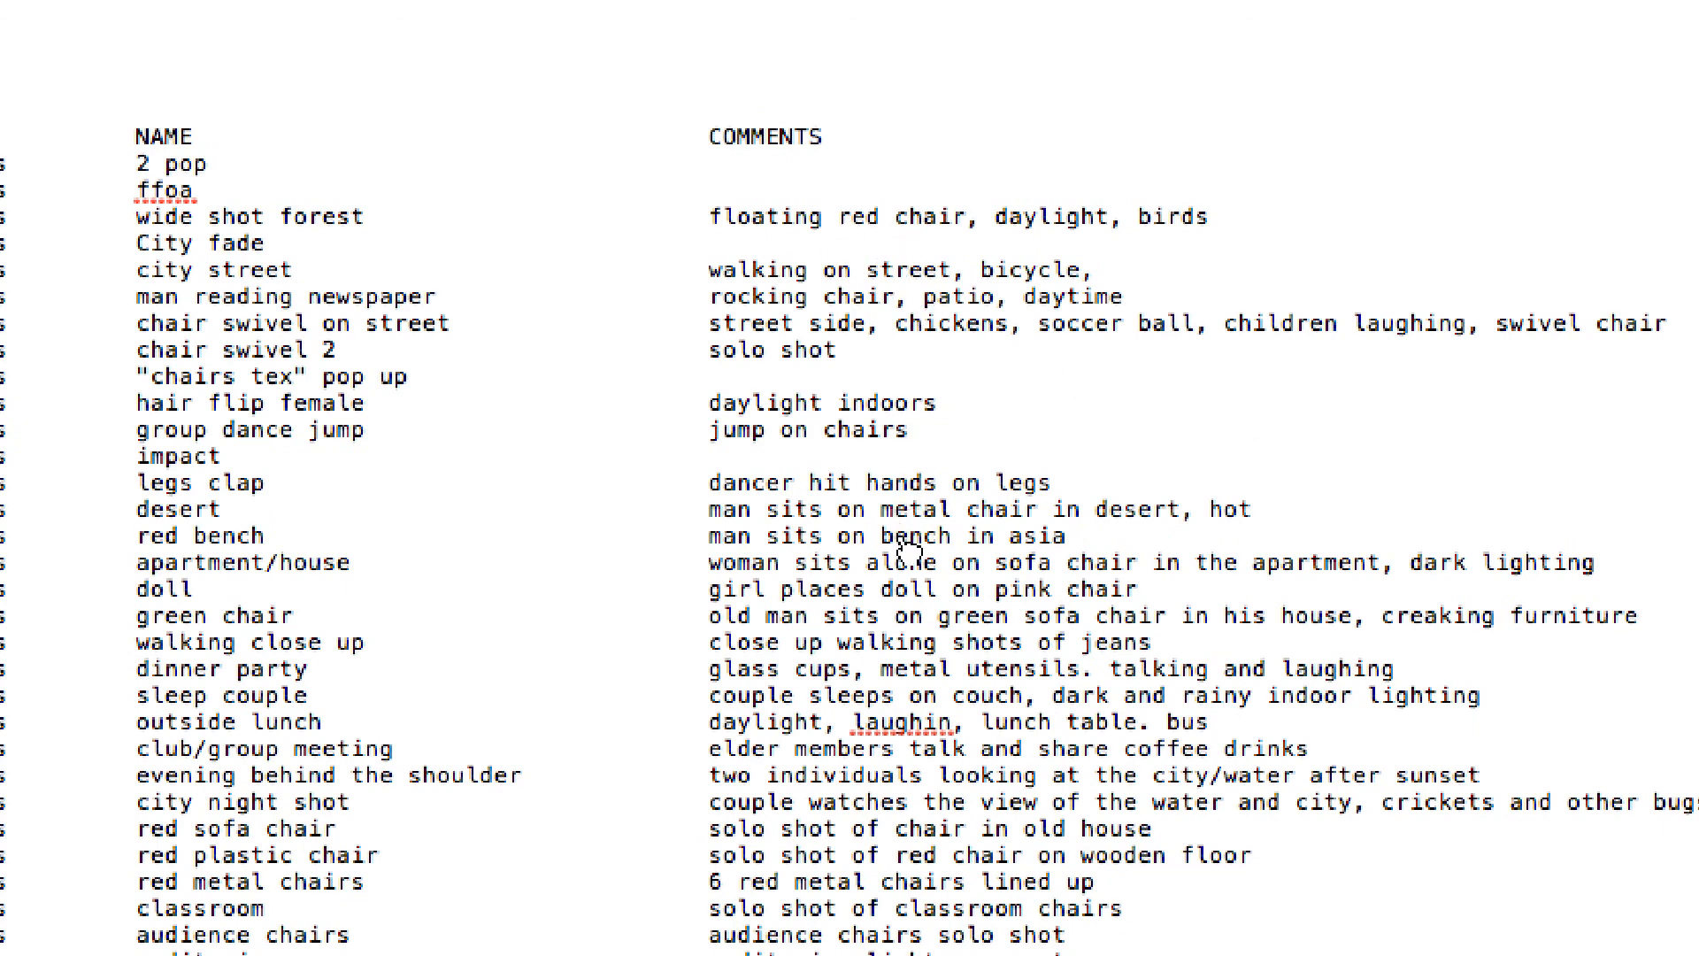
mouse_move(903, 574)
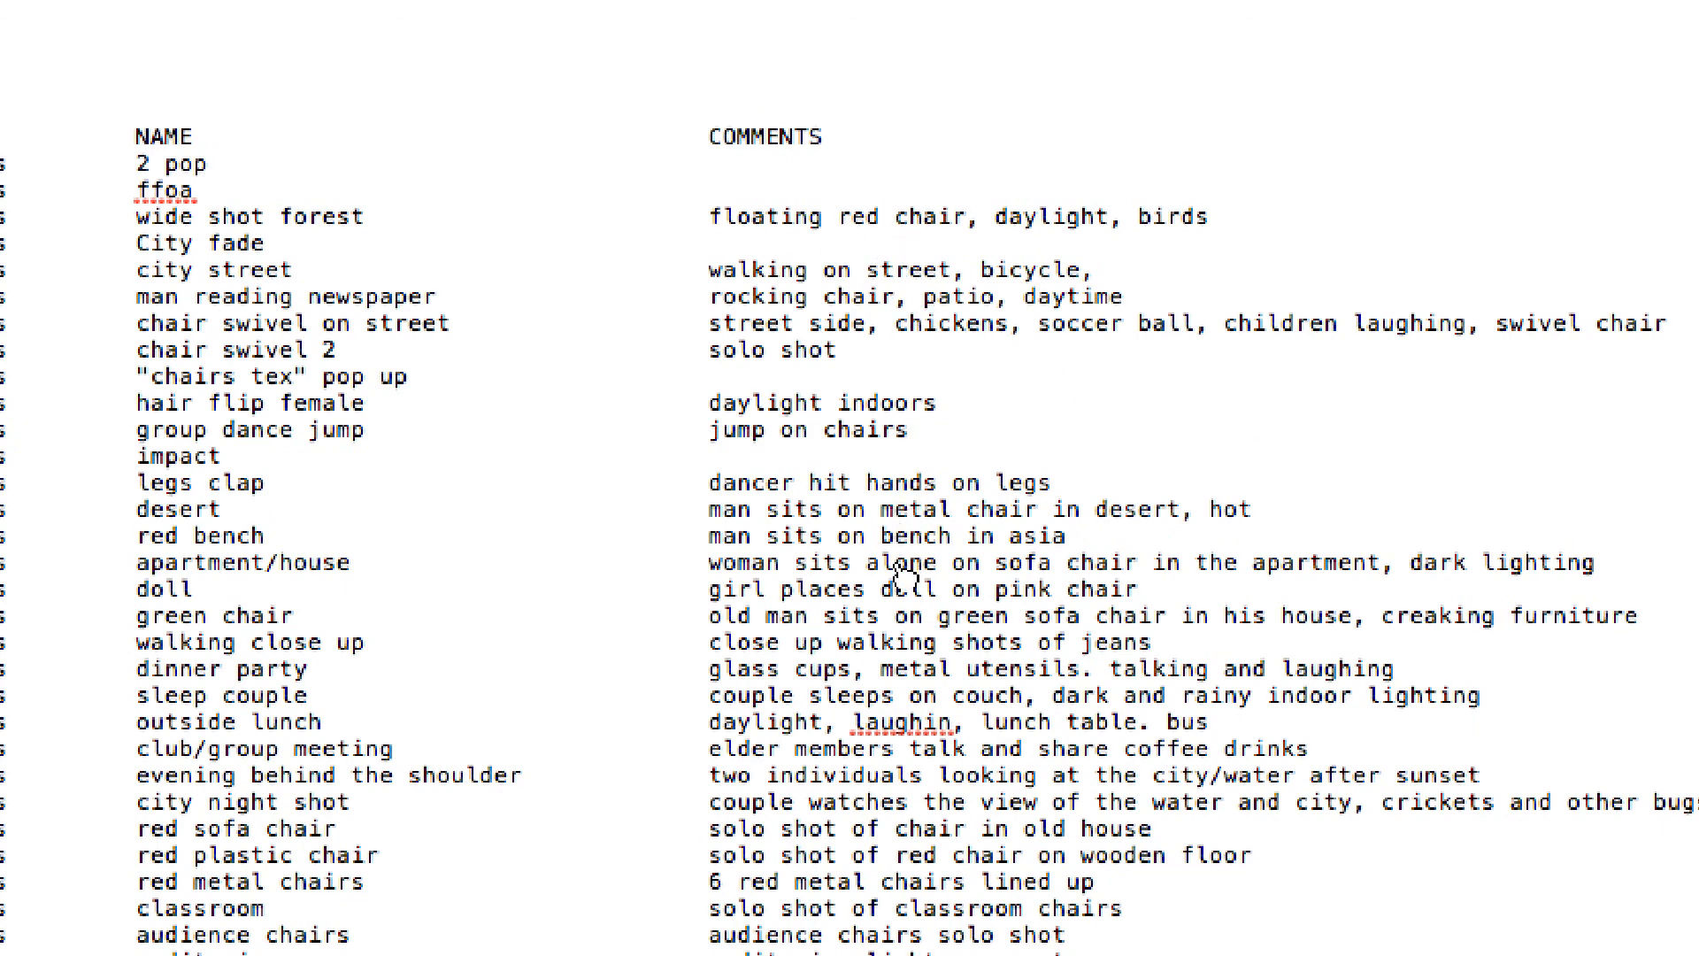